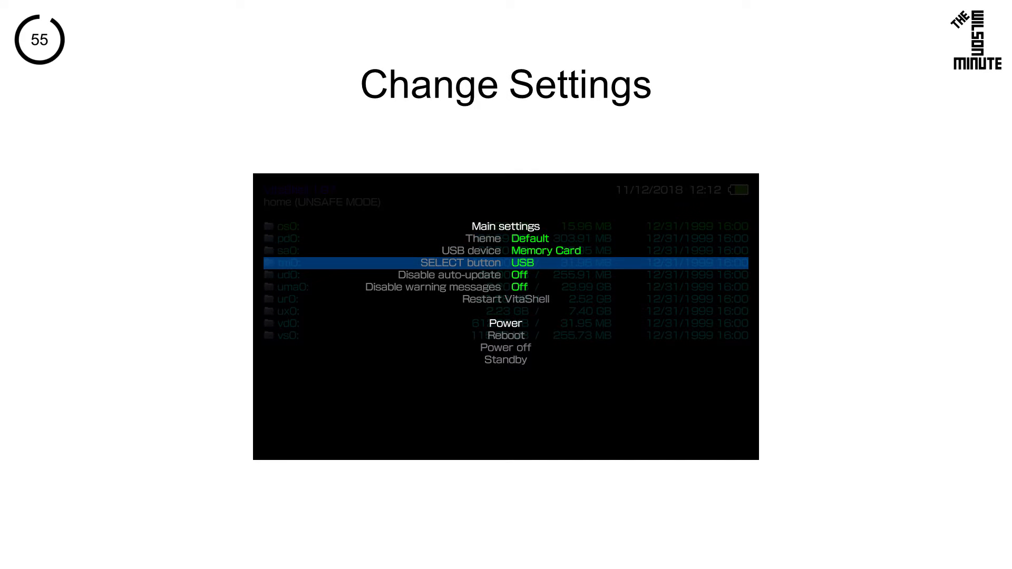
Start the Vita memory card USB connection and reach Folder Options for USB Drive (F:)
{"action": "key", "text": "up"}
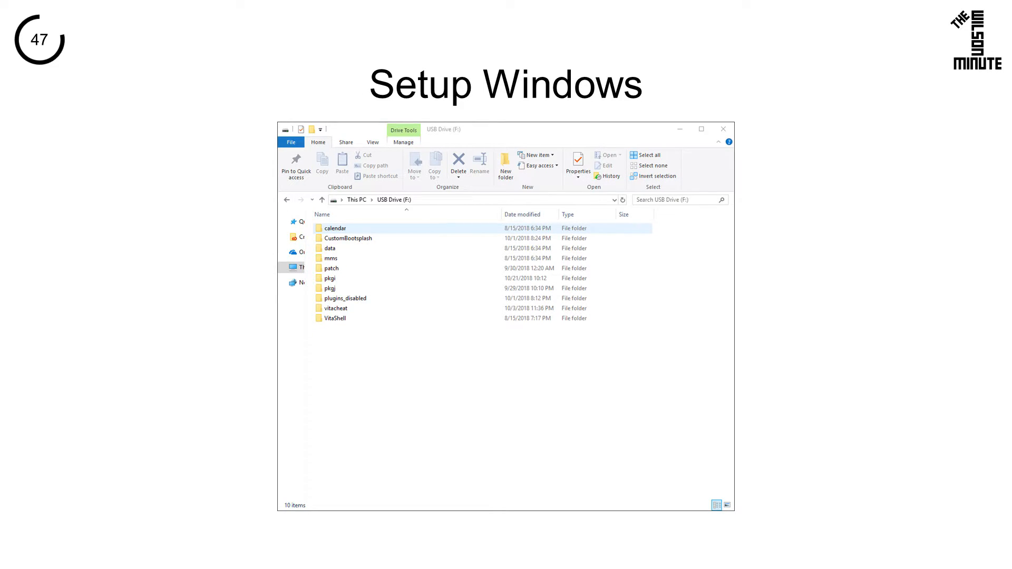
{"action": "left_click", "coordinate": [291, 143]}
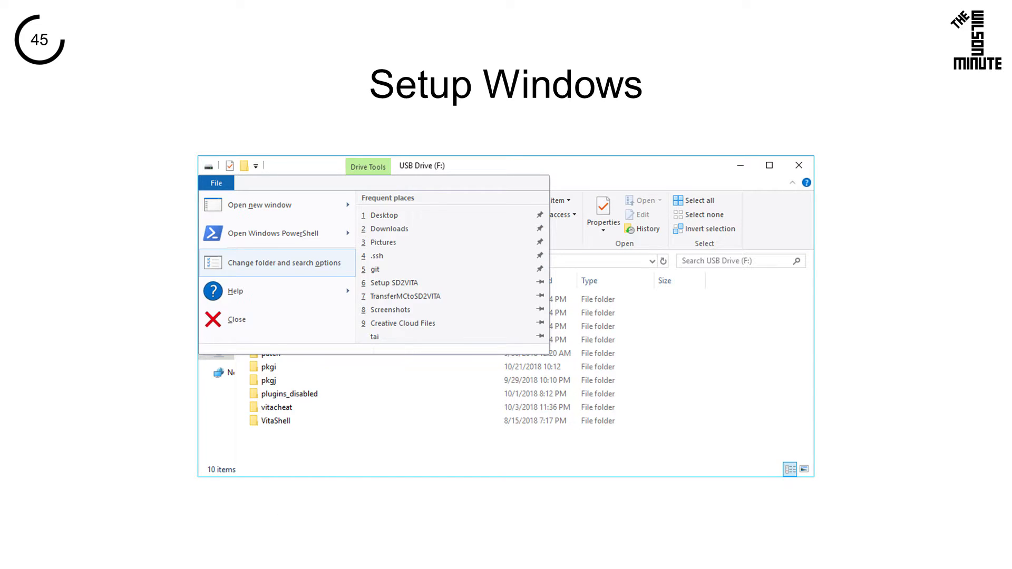
{"action": "left_click", "coordinate": [286, 262]}
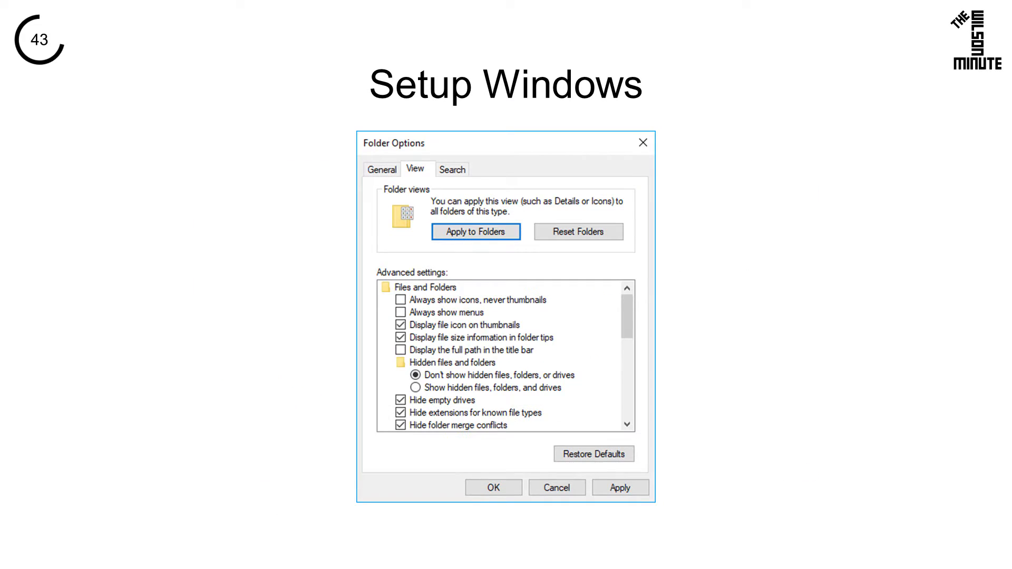
Show hidden files, folders and drives and untick hiding protected operating system files
{"action": "left_click", "coordinate": [415, 387]}
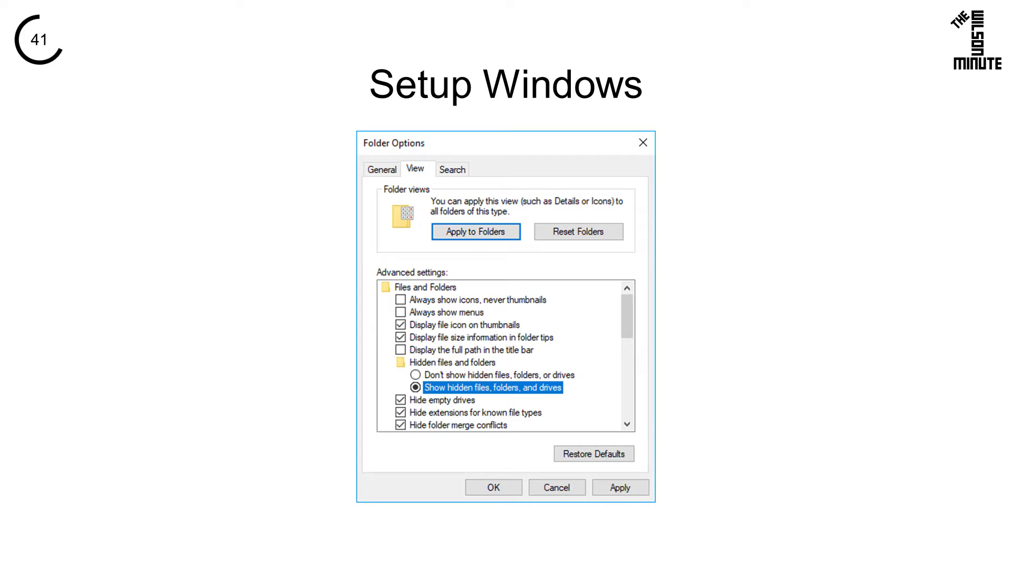
{"action": "scroll", "scroll_direction": "down", "scroll_amount": 3}
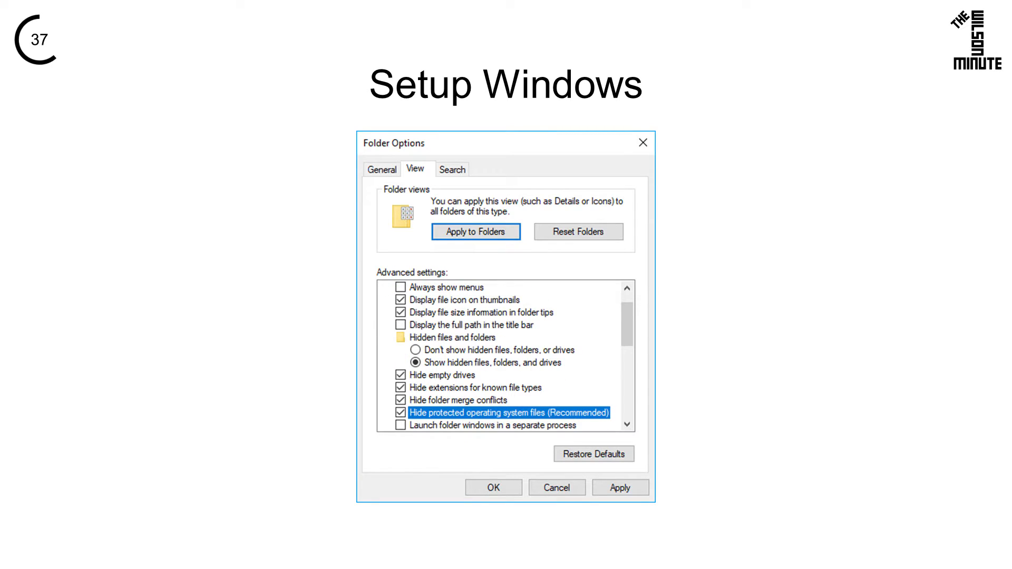
{"action": "left_click", "coordinate": [400, 412]}
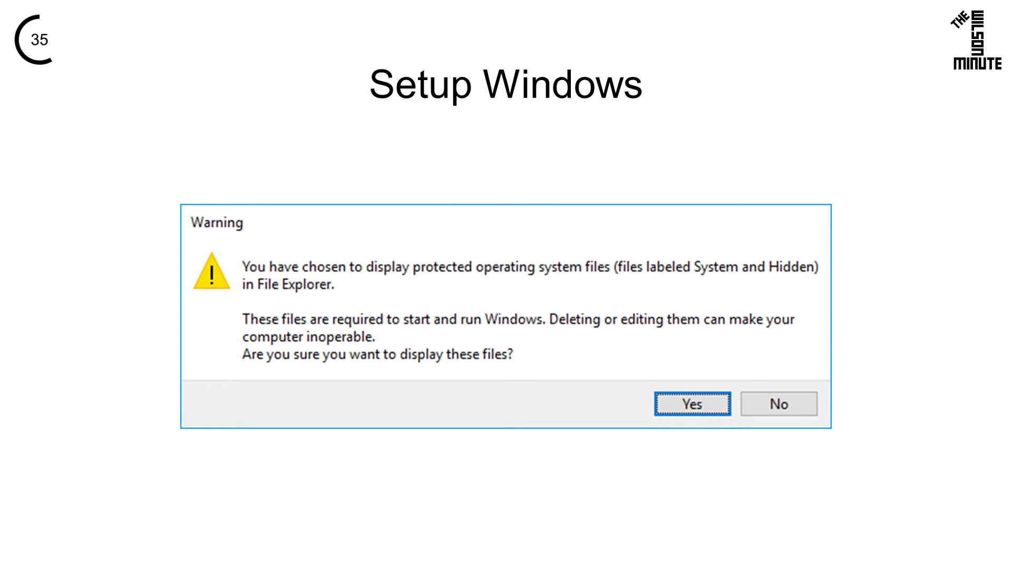